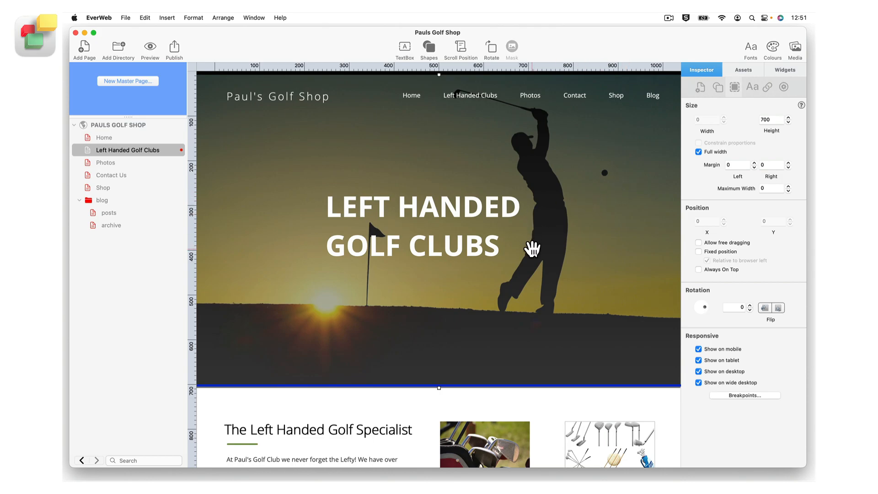
mouse_move(551, 225)
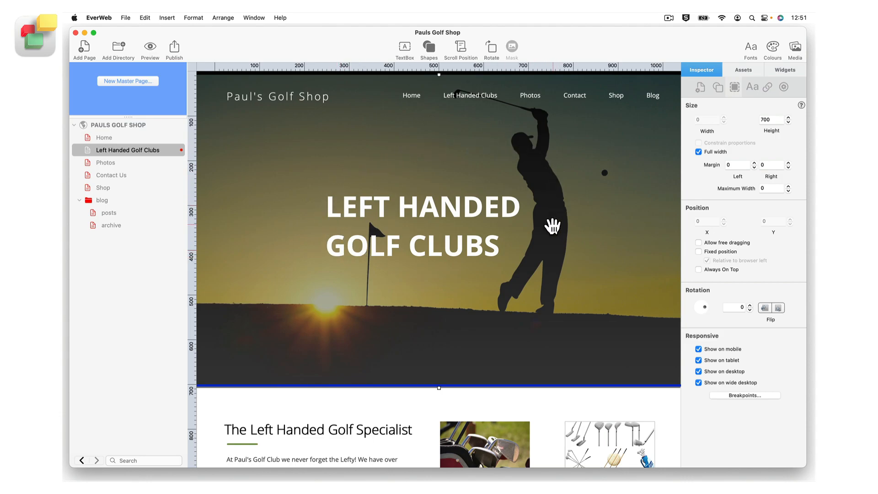
mouse_move(427, 348)
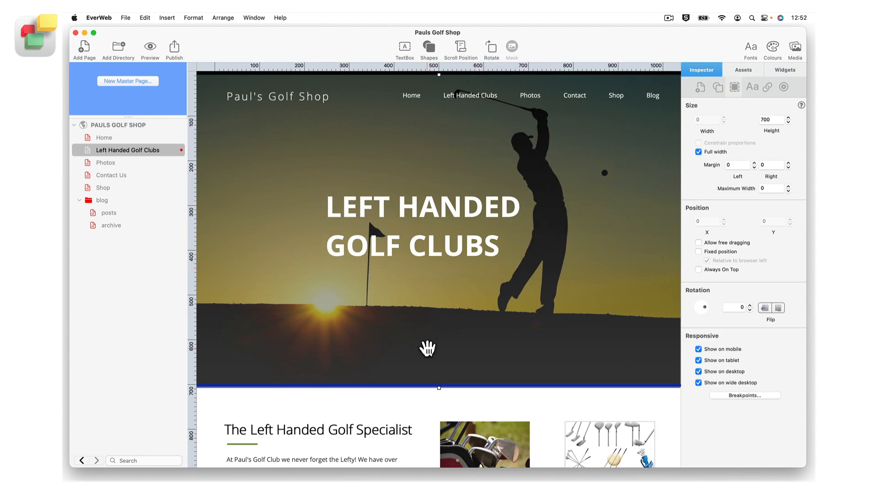
Scroll the Inspector to reveal the banner headline's Heading Text and Heading Level settings.
scroll("down", 3)
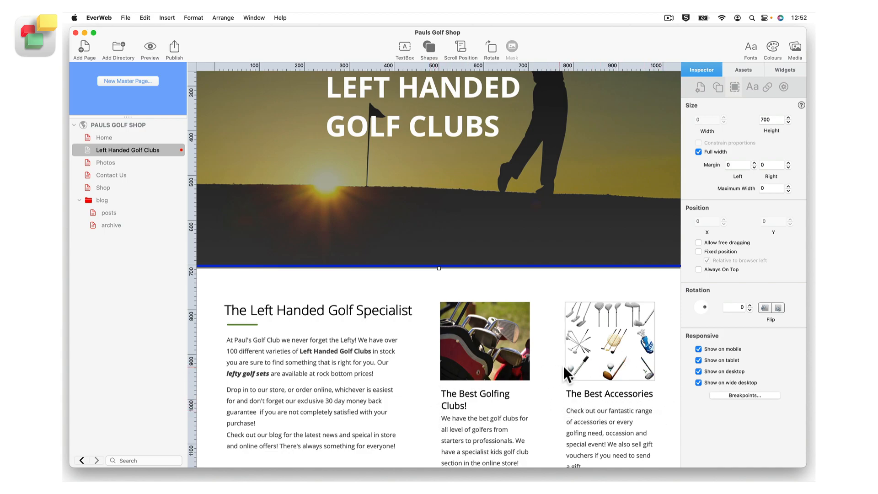
mouse_move(568, 370)
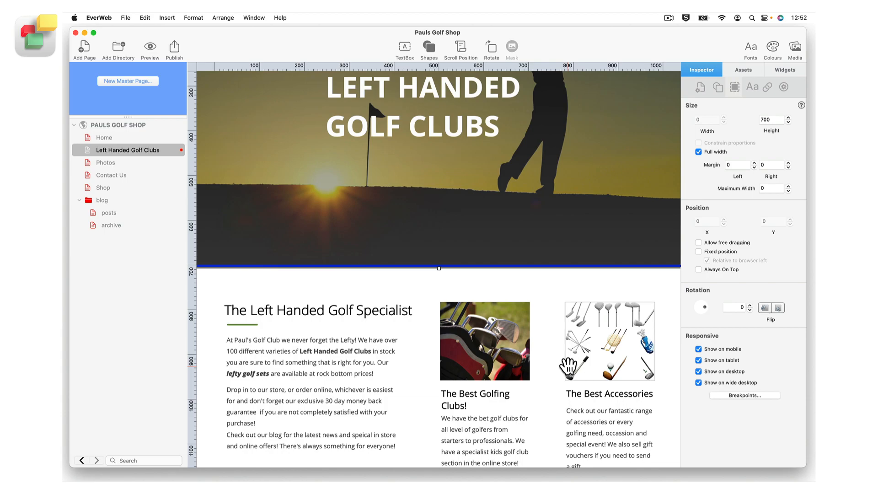
mouse_move(580, 182)
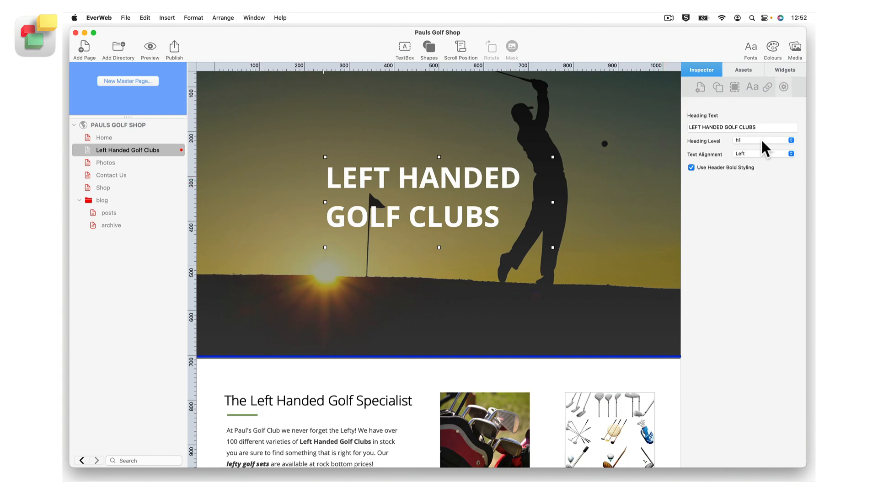
mouse_move(670, 166)
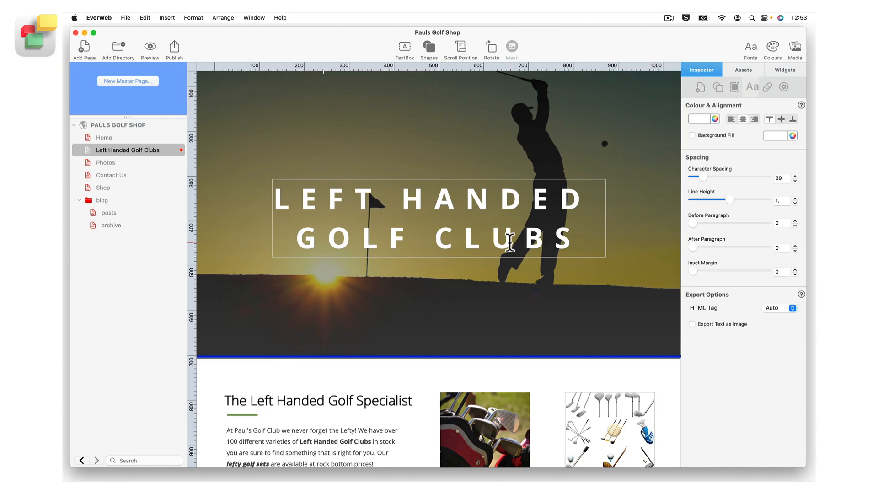
Select the whole 'LEFT HANDED GOLF CLUBS' headline and show its Export Options HTML Tag choices (Auto, p, h1–h6).
triple_click(428, 219)
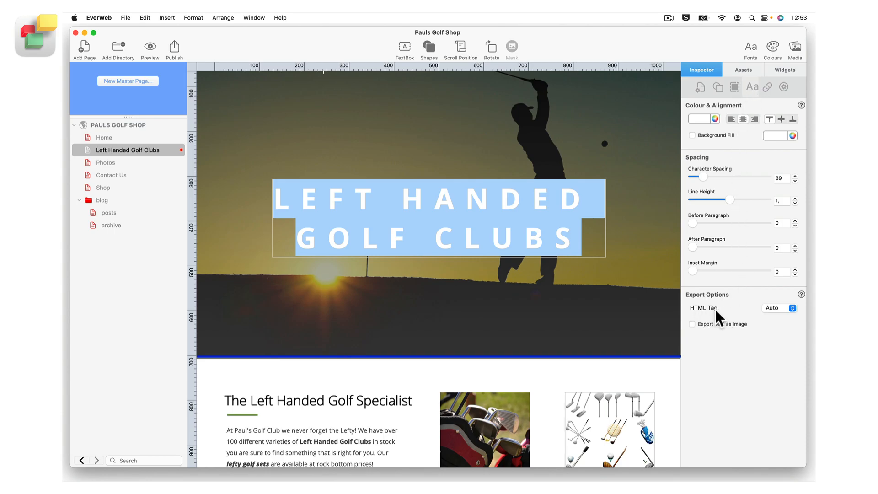
left_click(778, 308)
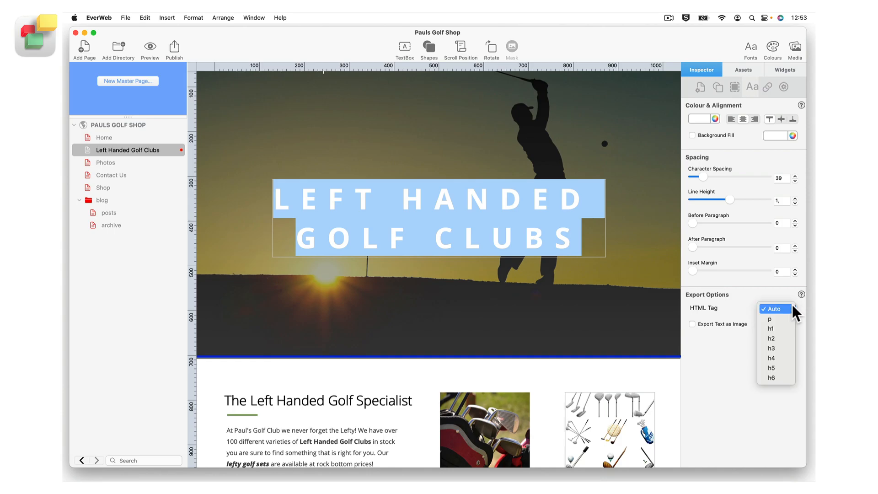